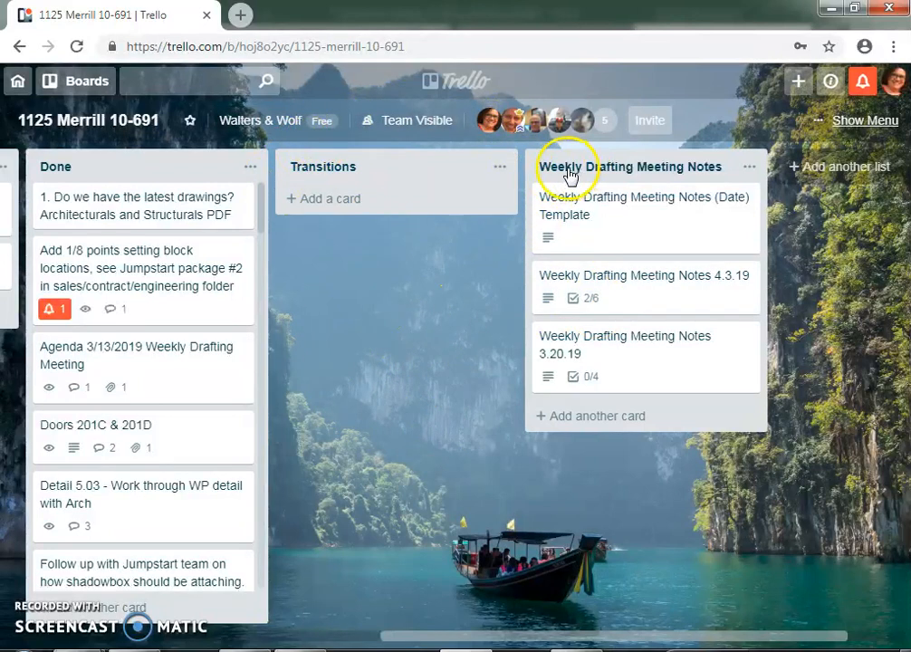
pyautogui.moveTo(699, 190)
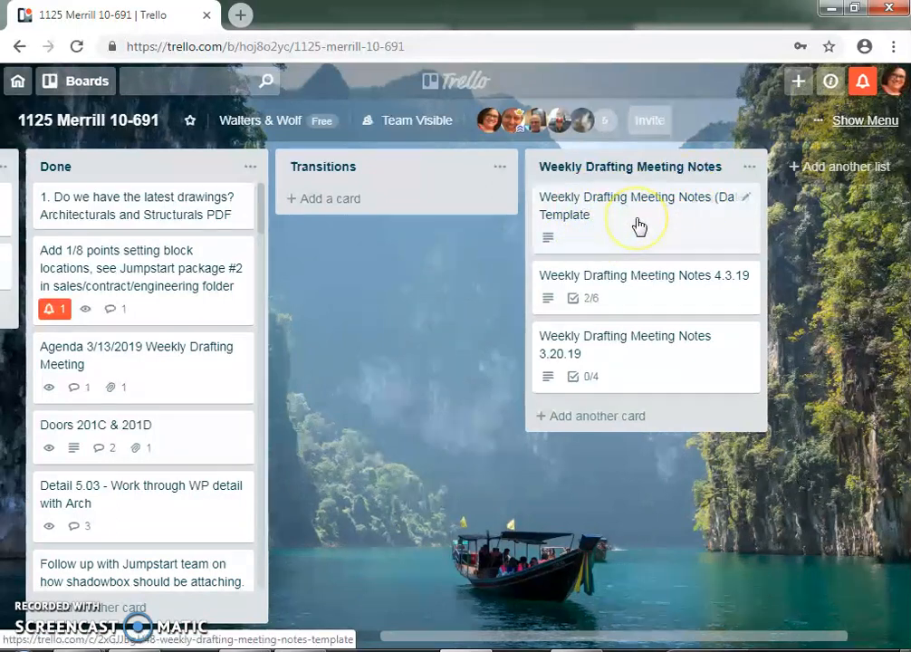
# - Retitle the (Date) Template card to 'Weekly Drafting Meeting Notes 4.18.19'
pyautogui.click(634, 205)
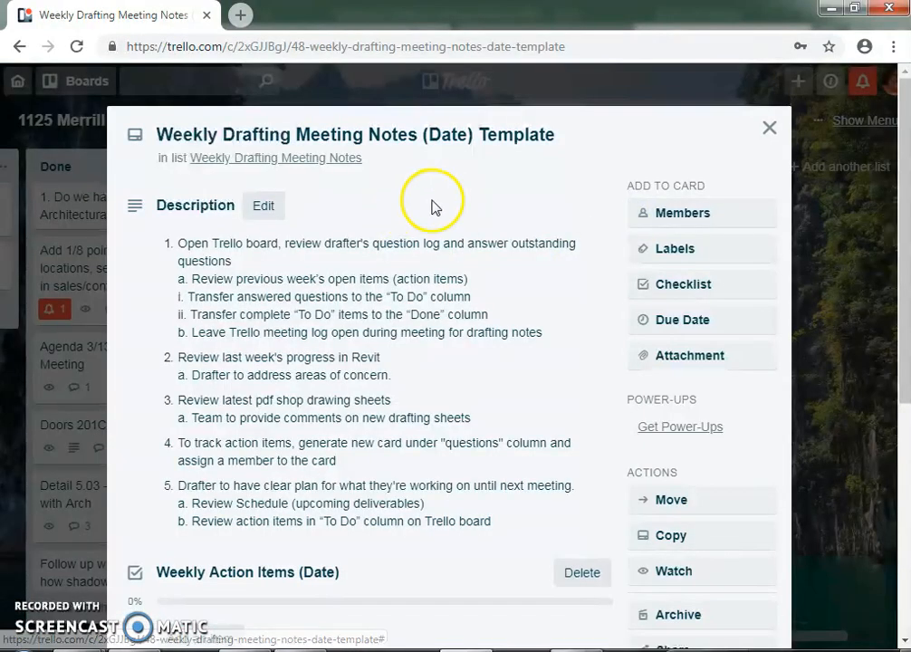
pyautogui.scroll(-3)
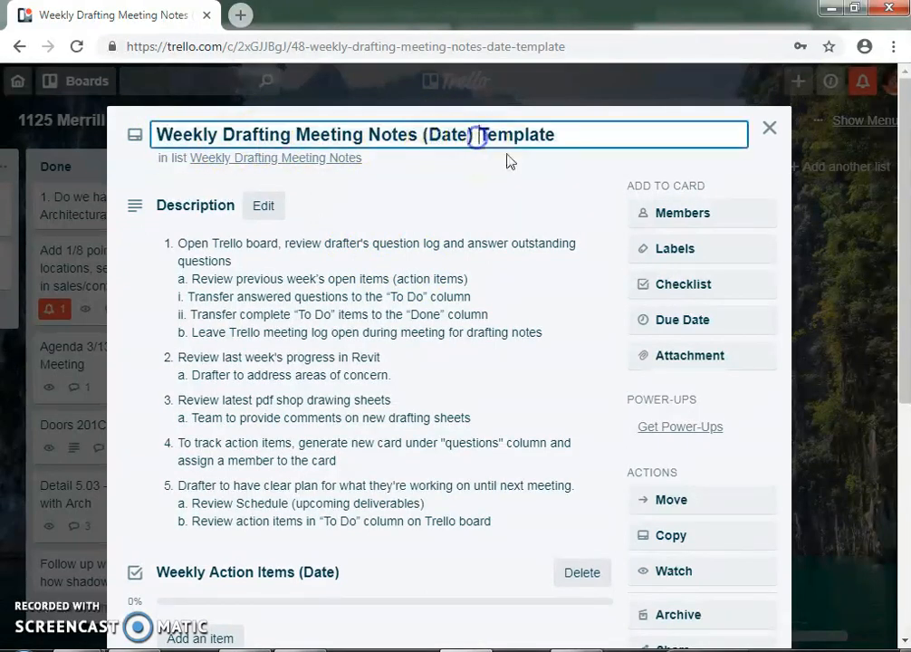
pyautogui.press('Backspace')
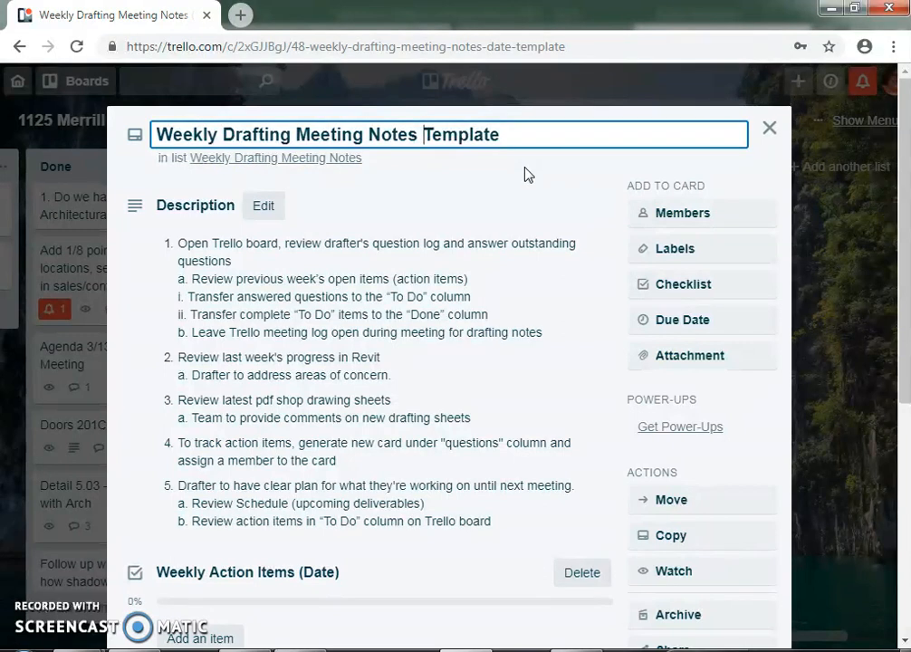
pyautogui.write('4.18.19')
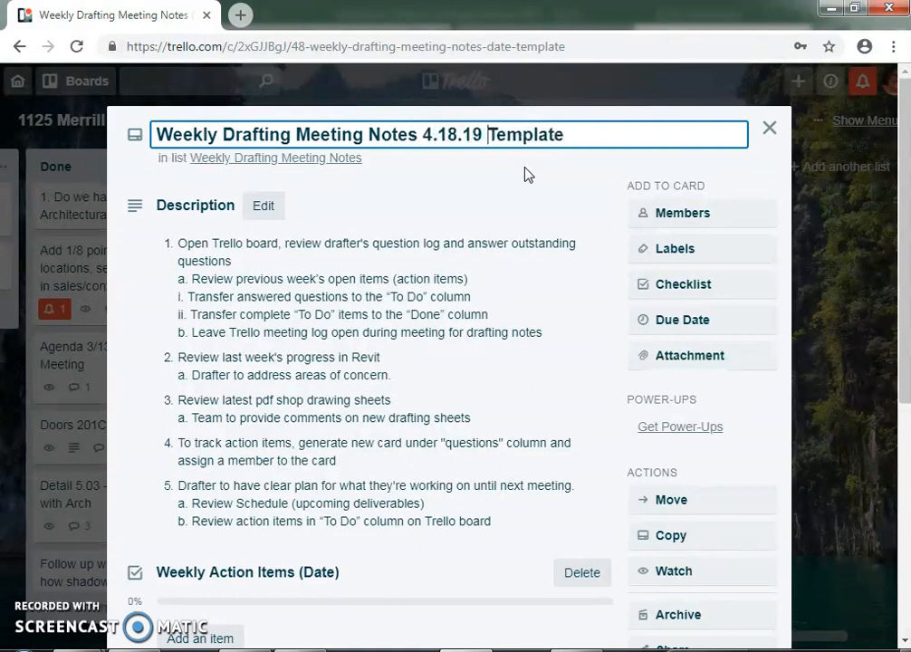
pyautogui.doubleClick(528, 134)
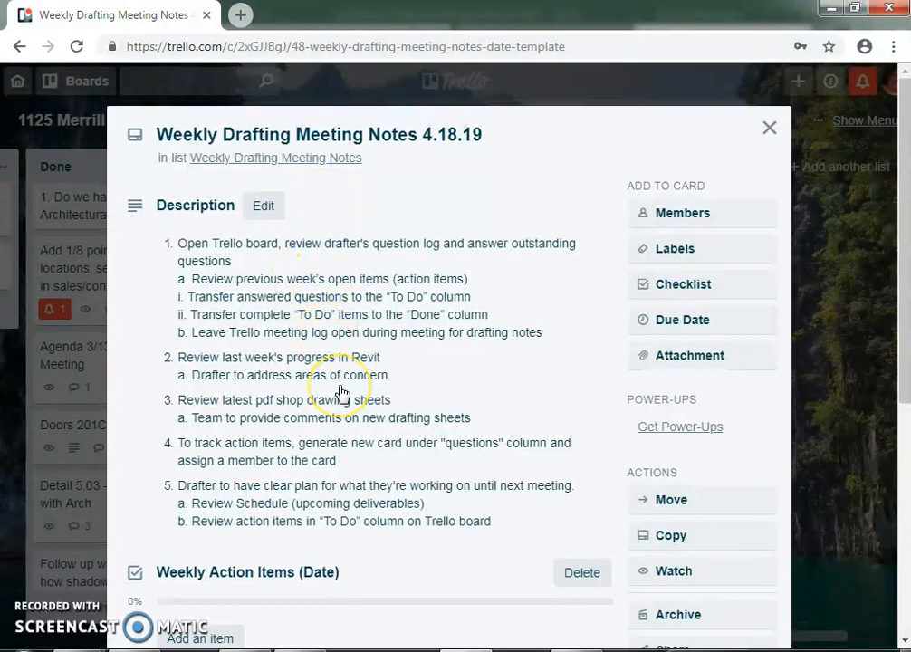
pyautogui.moveTo(393, 462)
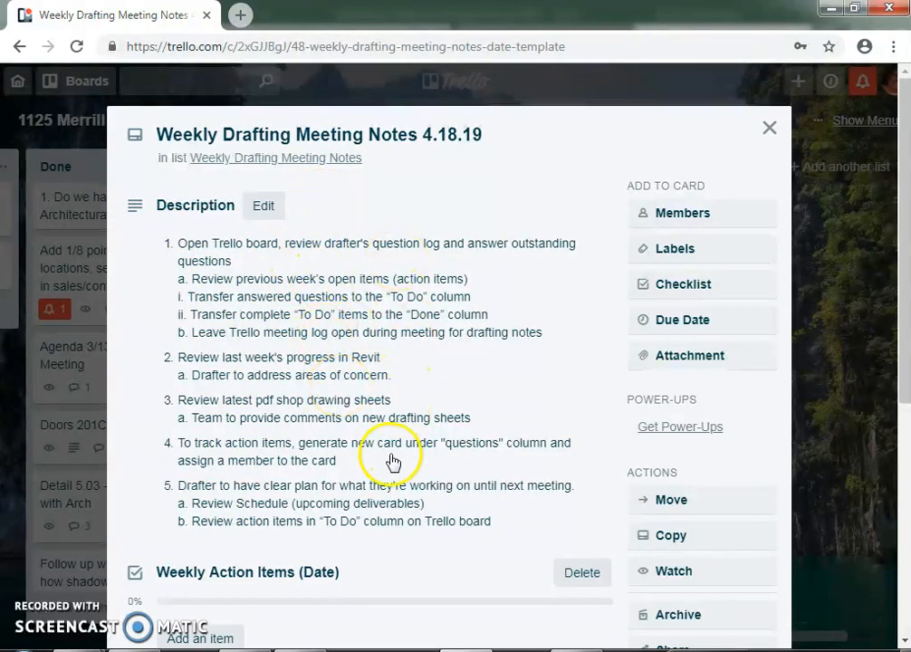
# - Replace (Date) with 4.18.19 in the Weekly Action Items checklist title
pyautogui.scroll(-3)
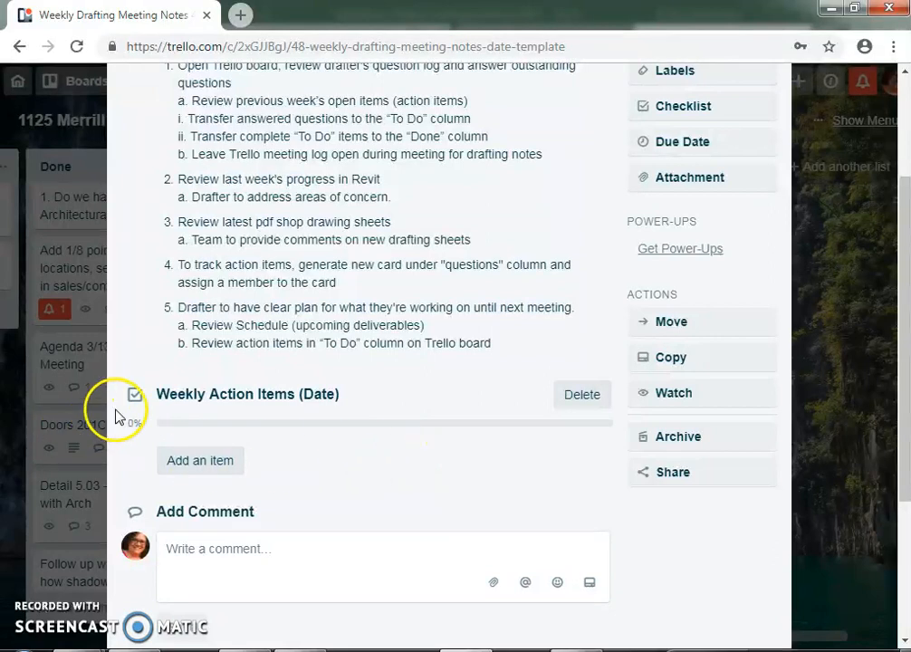
pyautogui.moveTo(316, 412)
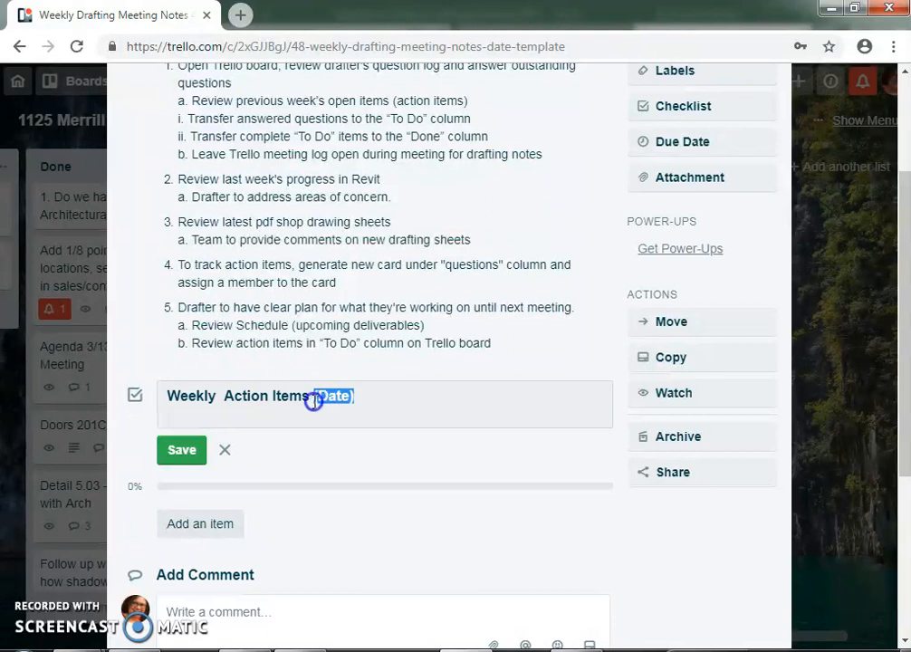
pyautogui.write('4.18')
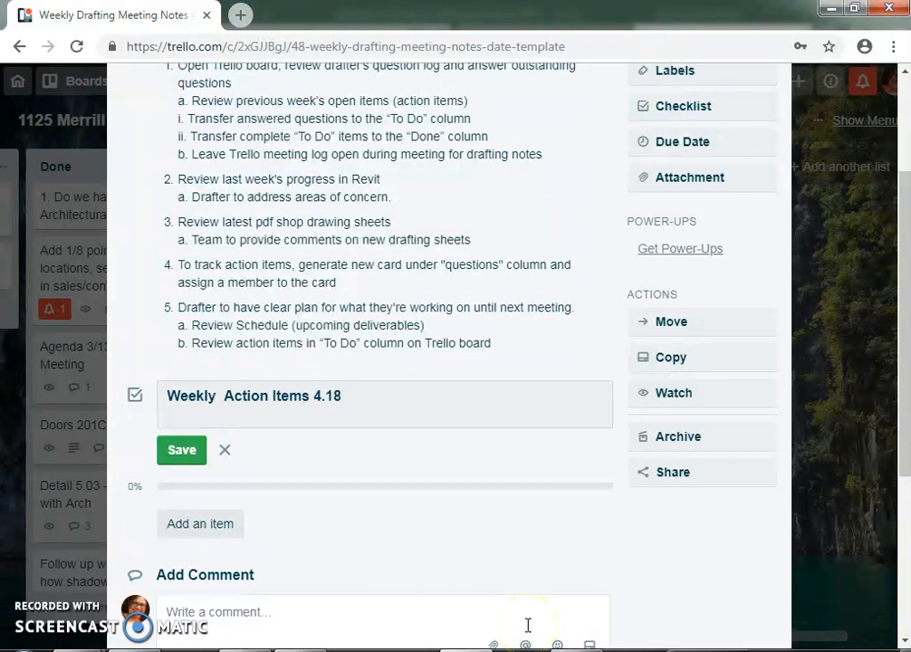
pyautogui.write('.19')
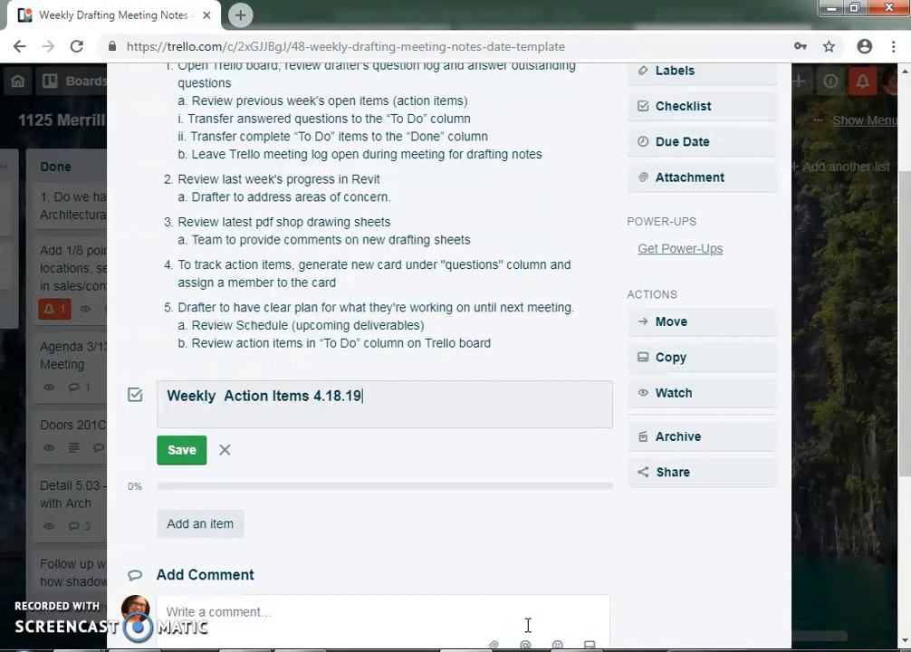
pyautogui.click(181, 450)
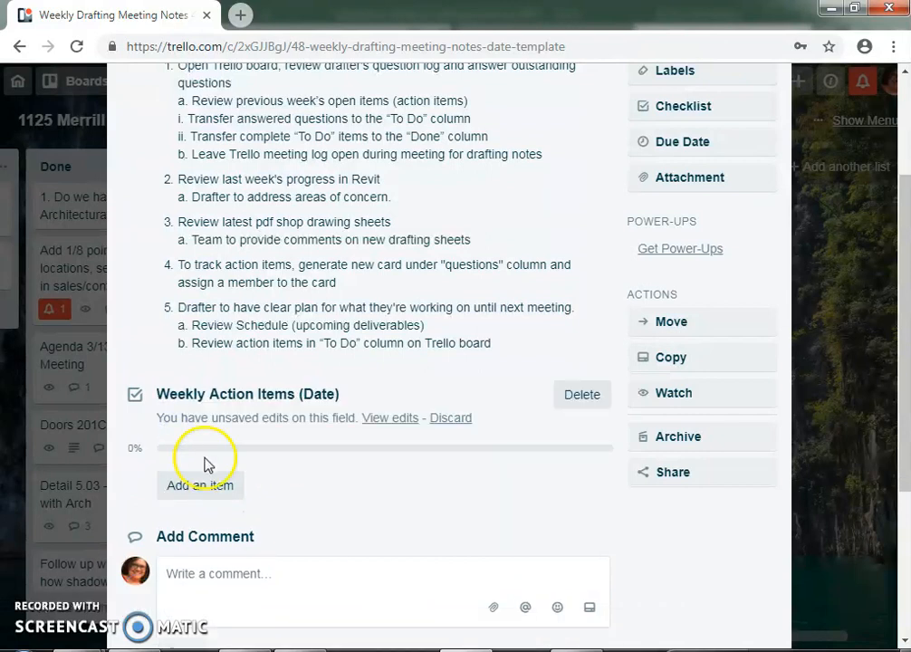
pyautogui.moveTo(342, 401)
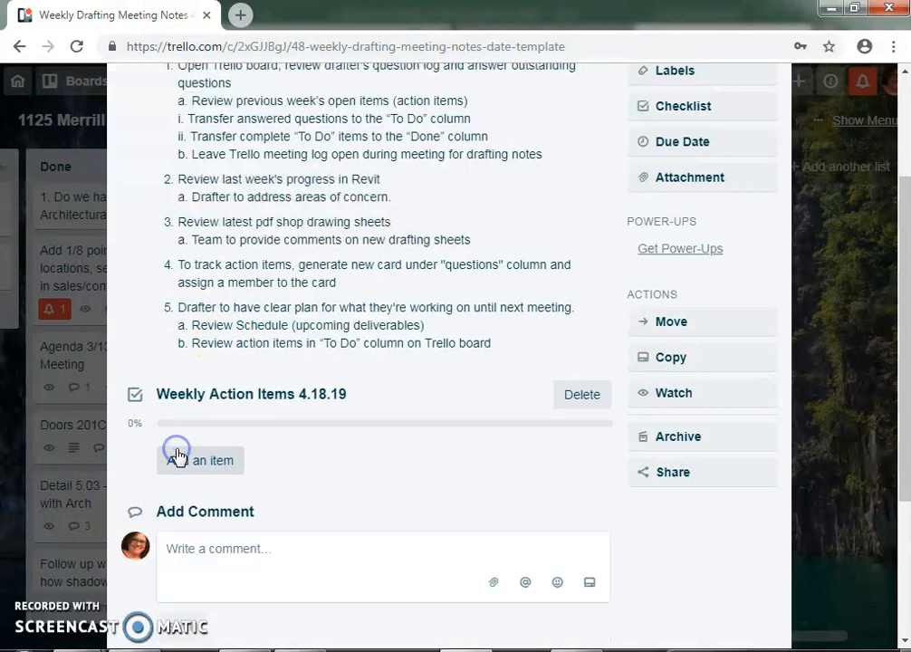
pyautogui.moveTo(283, 470)
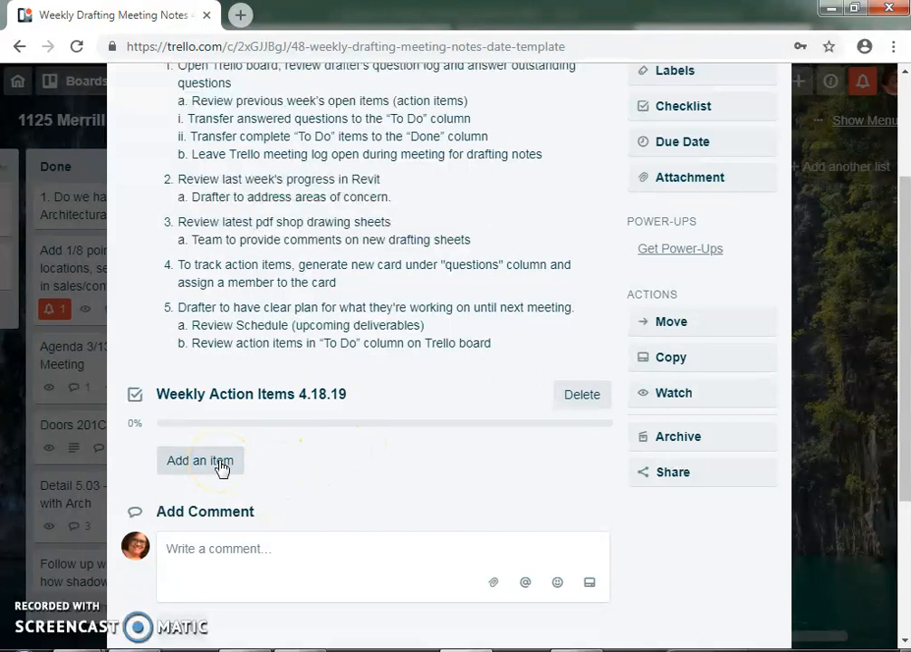
# - Add 'Contact Archt.' as the first checklist item
pyautogui.click(199, 460)
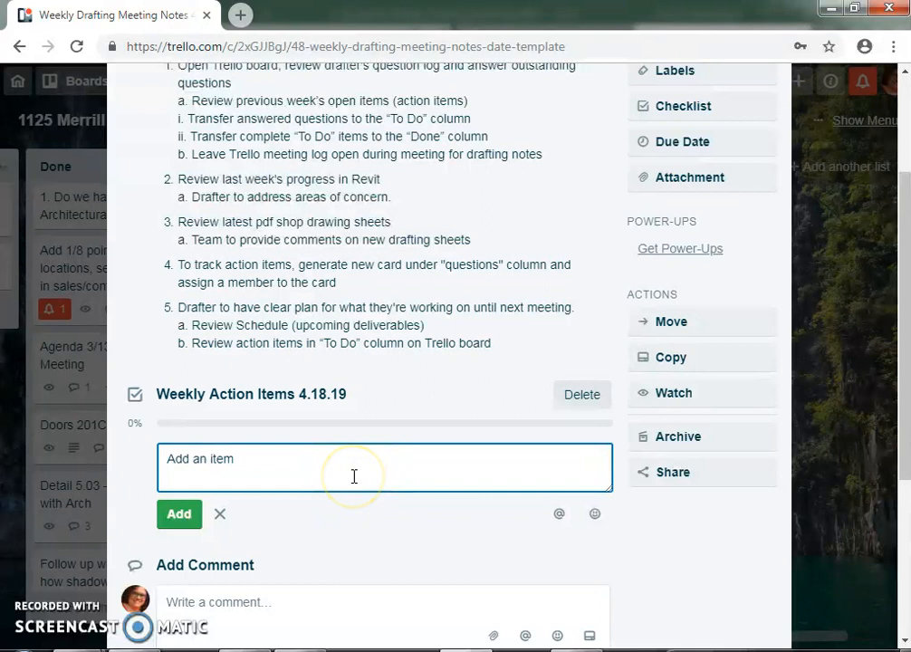
pyautogui.write('Contact A')
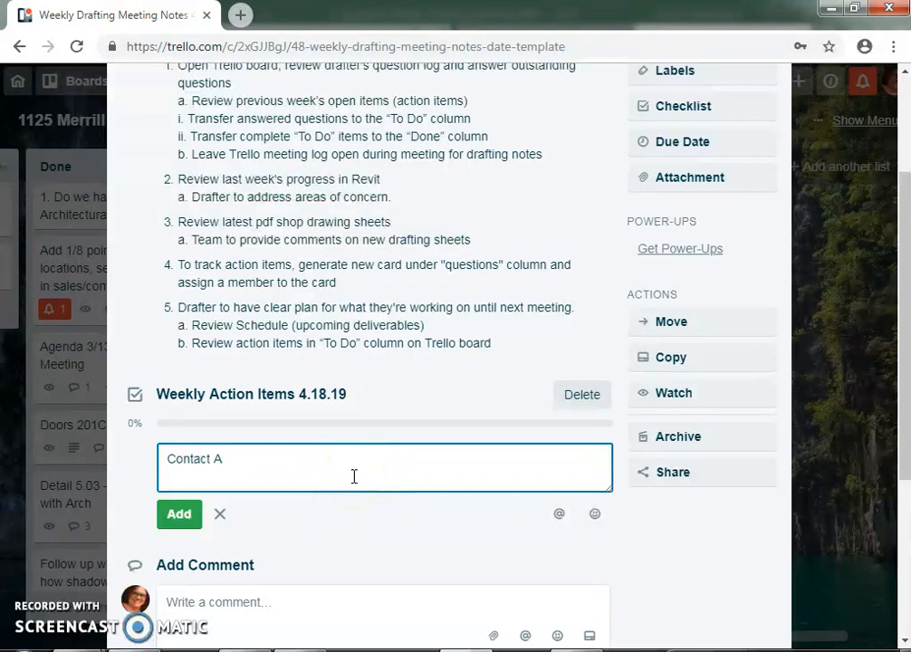
pyautogui.write('rcht')
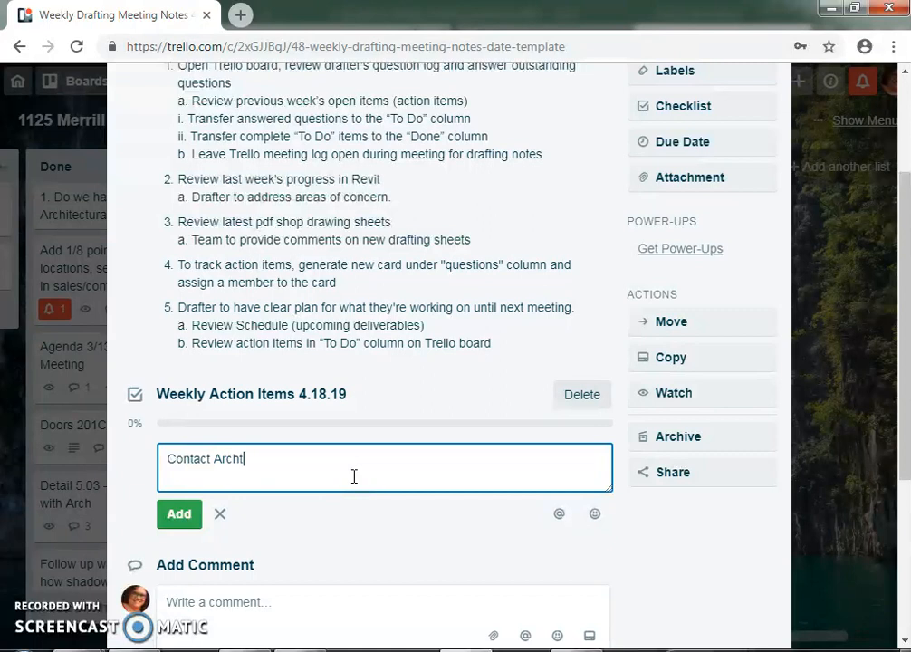
pyautogui.click(178, 513)
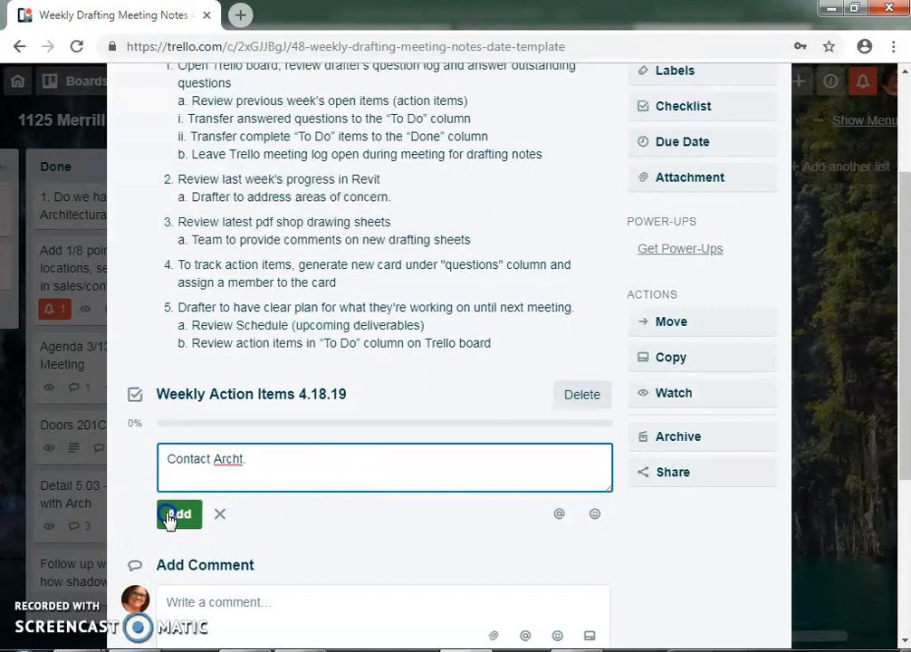
pyautogui.click(179, 513)
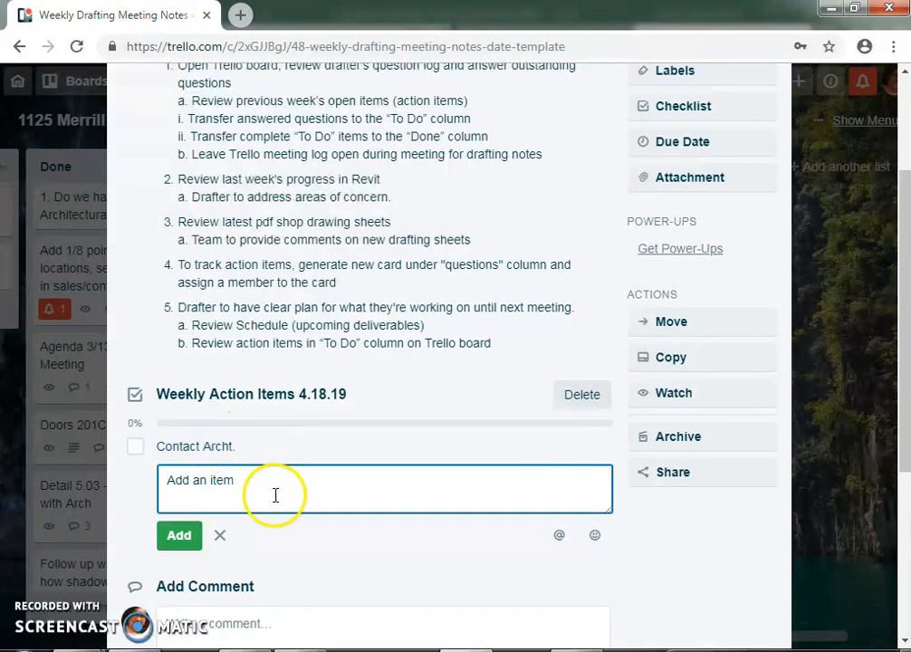
pyautogui.scroll(-3)
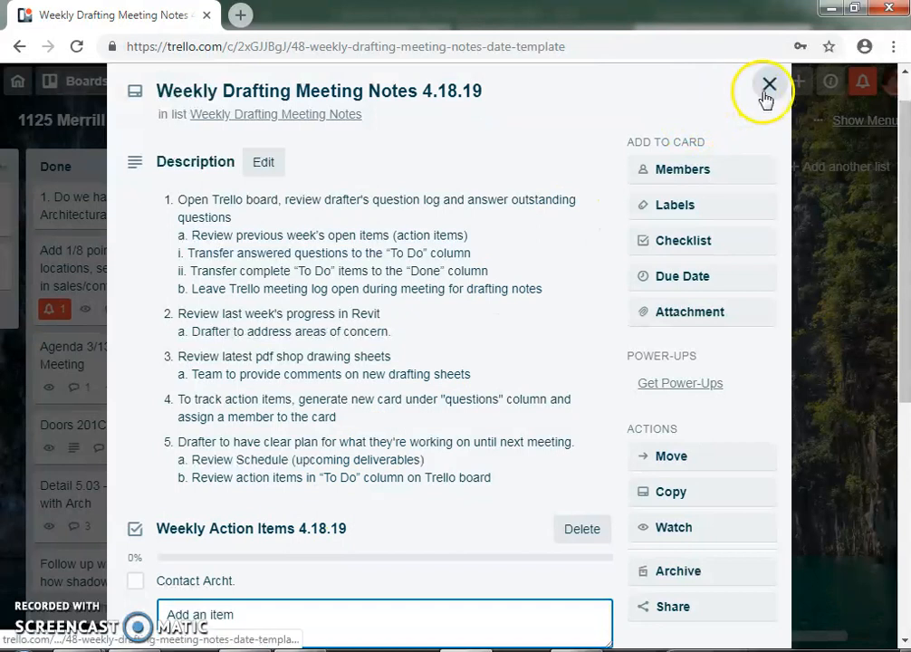
pyautogui.click(769, 84)
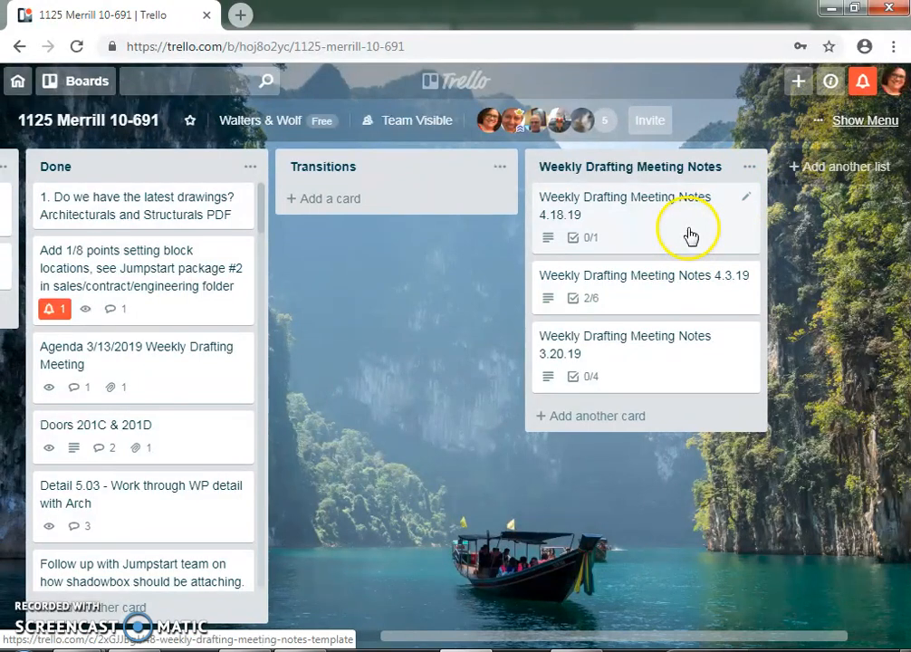
pyautogui.click(670, 231)
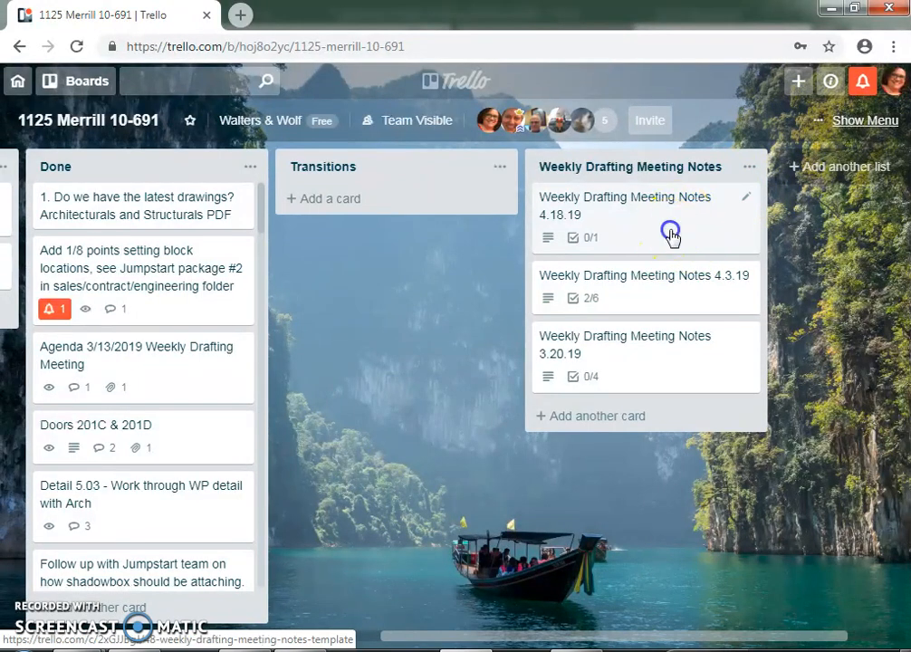
pyautogui.click(625, 206)
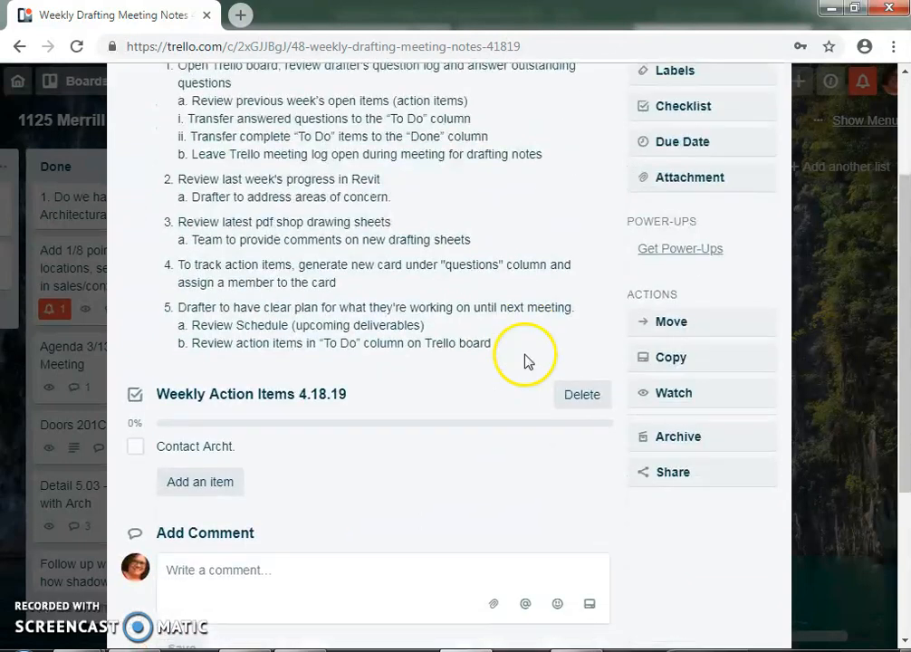
# - Copy the card with its checklist as 'Weekly Drafting Meeting Notes 4.25.19' and close it
pyautogui.click(670, 357)
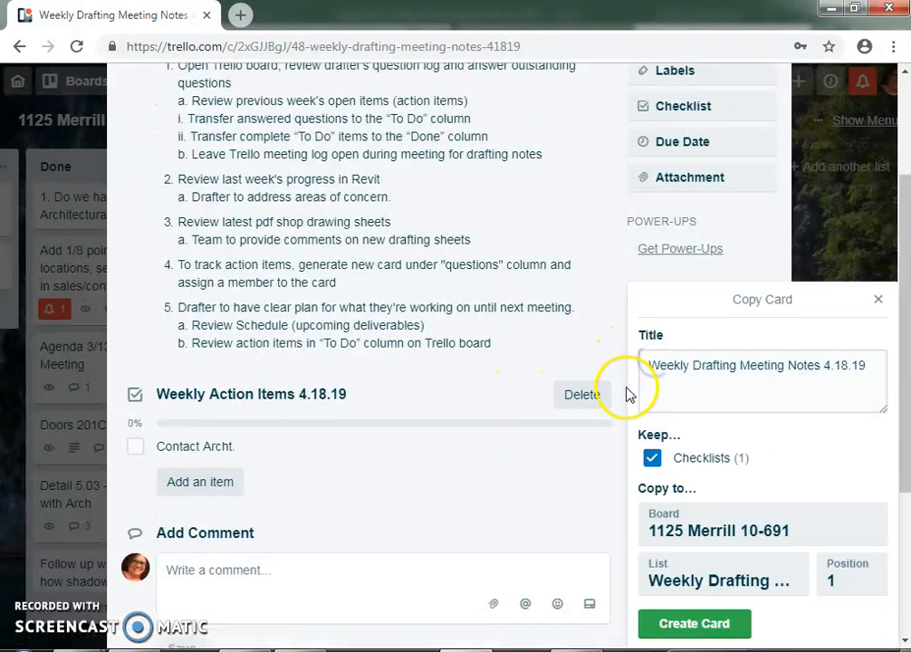
pyautogui.click(761, 364)
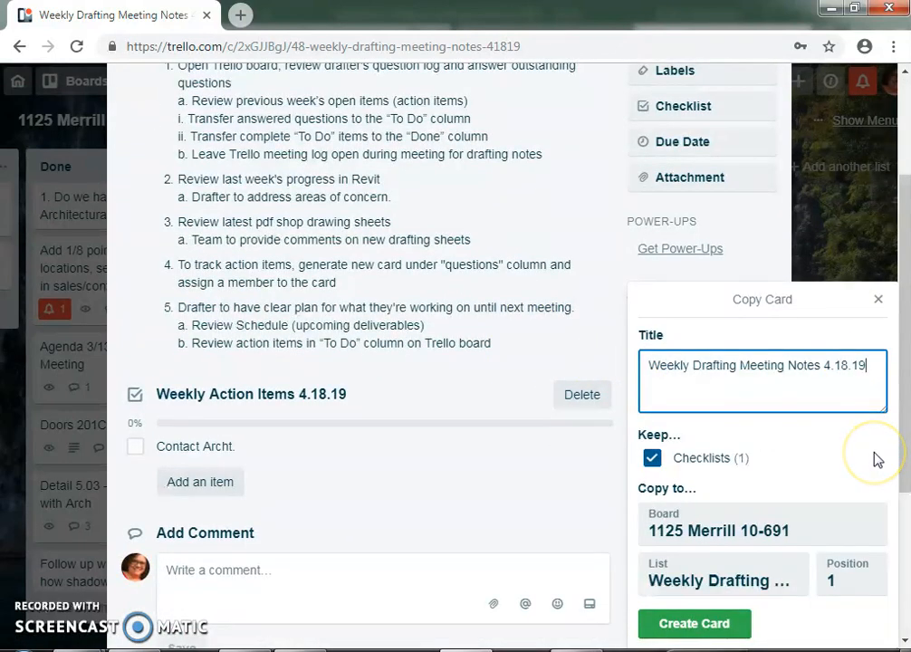
pyautogui.press('Backspace')
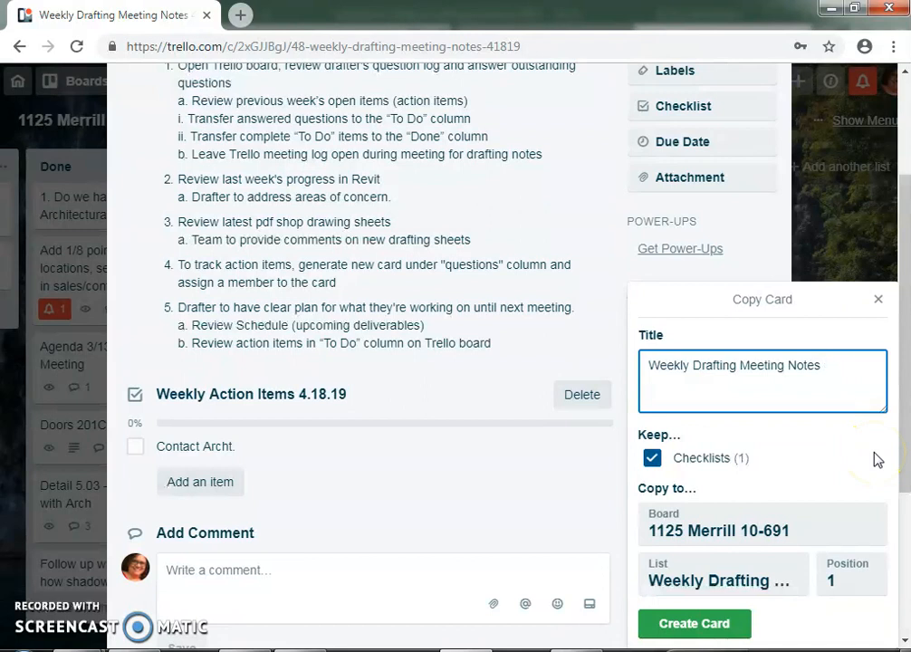
pyautogui.write('4.25.19')
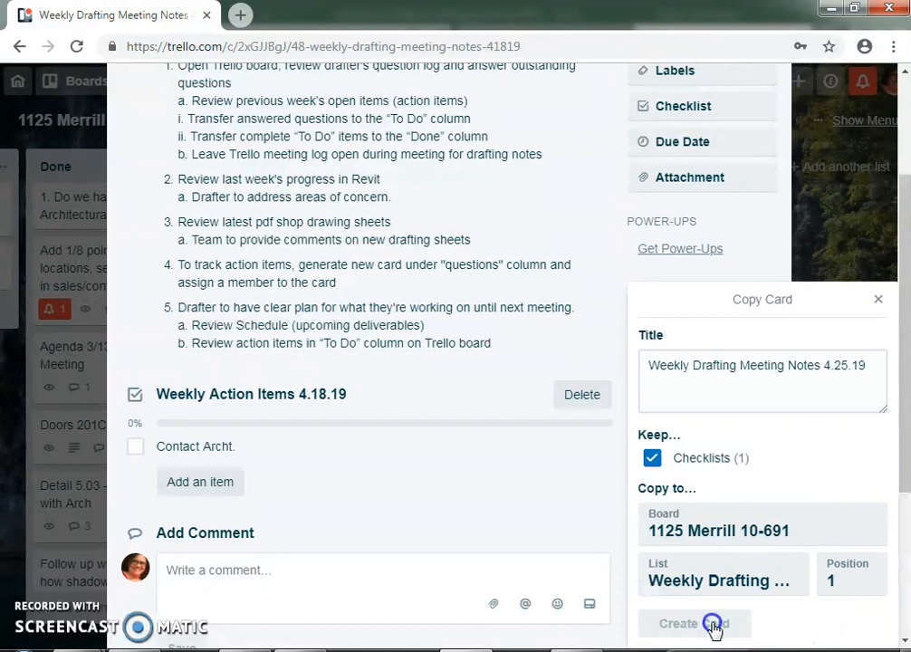
pyautogui.click(695, 622)
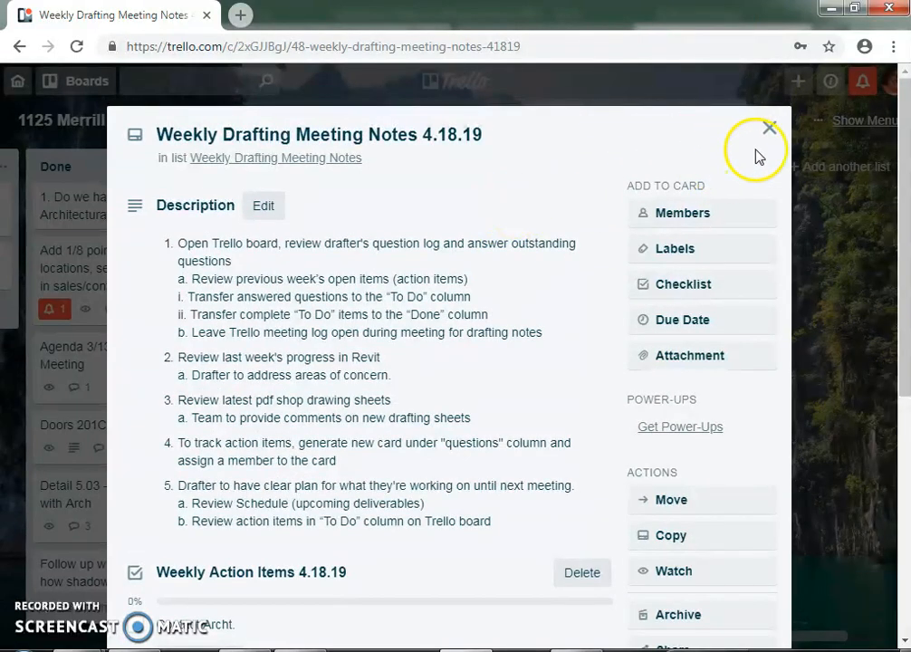
pyautogui.click(769, 128)
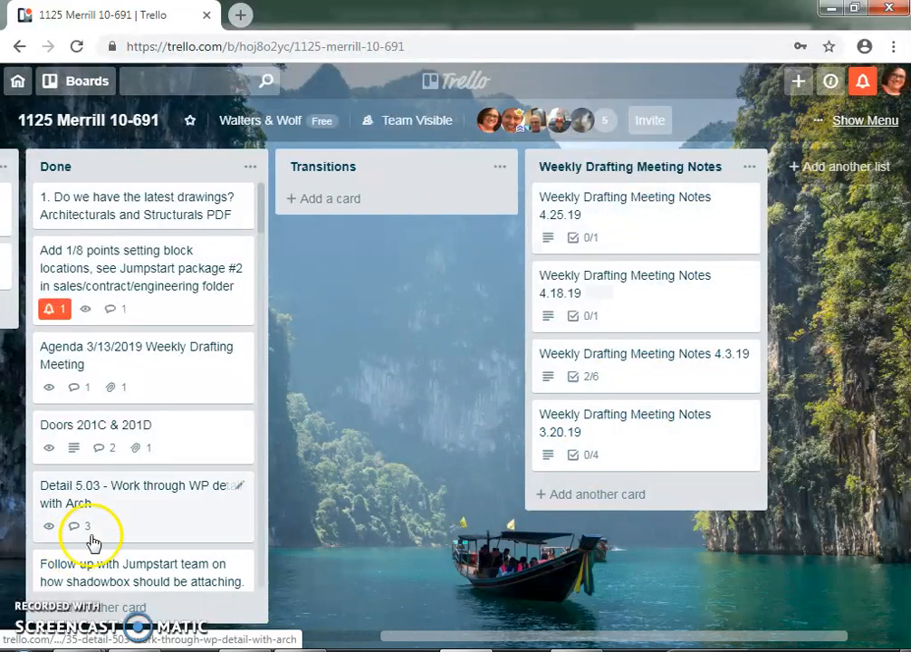